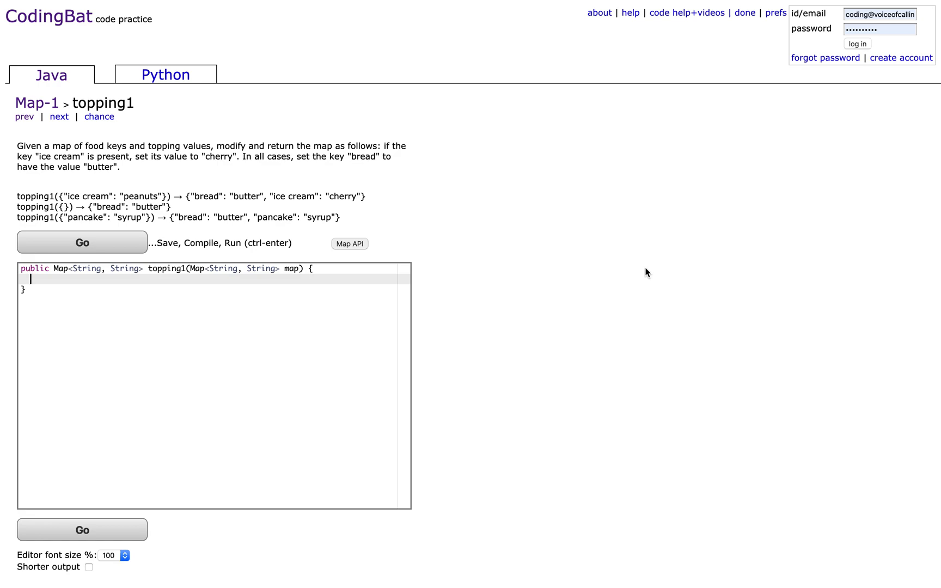
Step: Write the condition if(map.containsKey("ice cream")){ to start the topping1 logic
text(if(map.containsK)
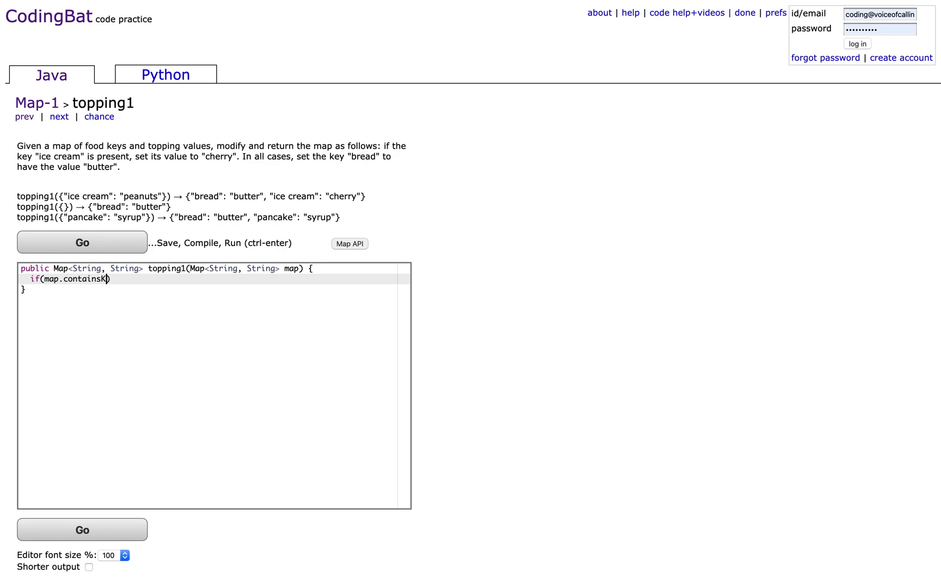
text(ey()
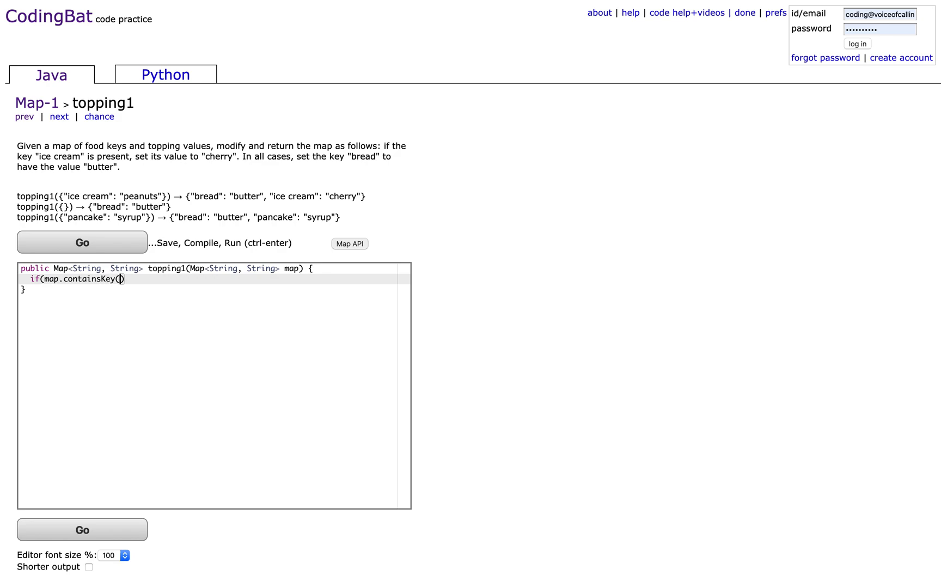
text("ice cr)
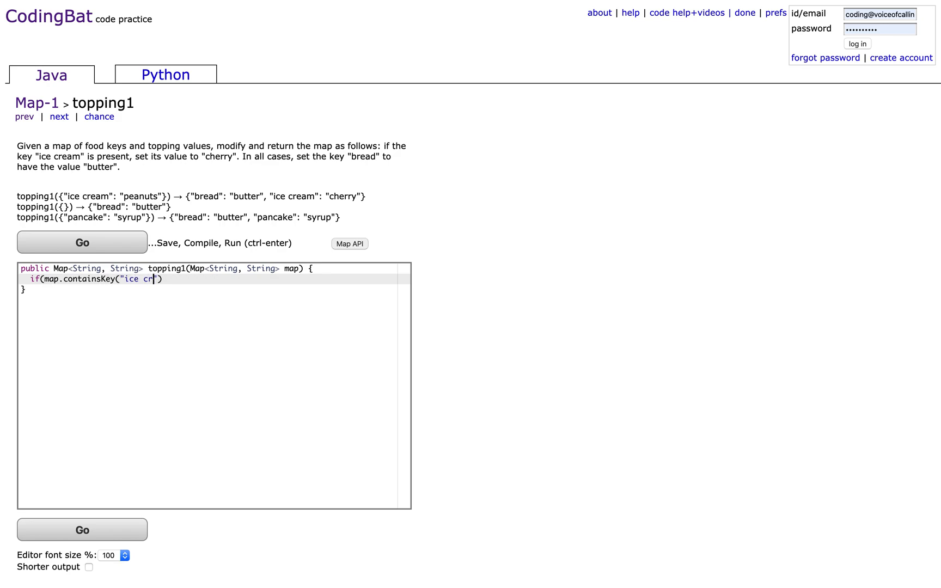
text(eam"))
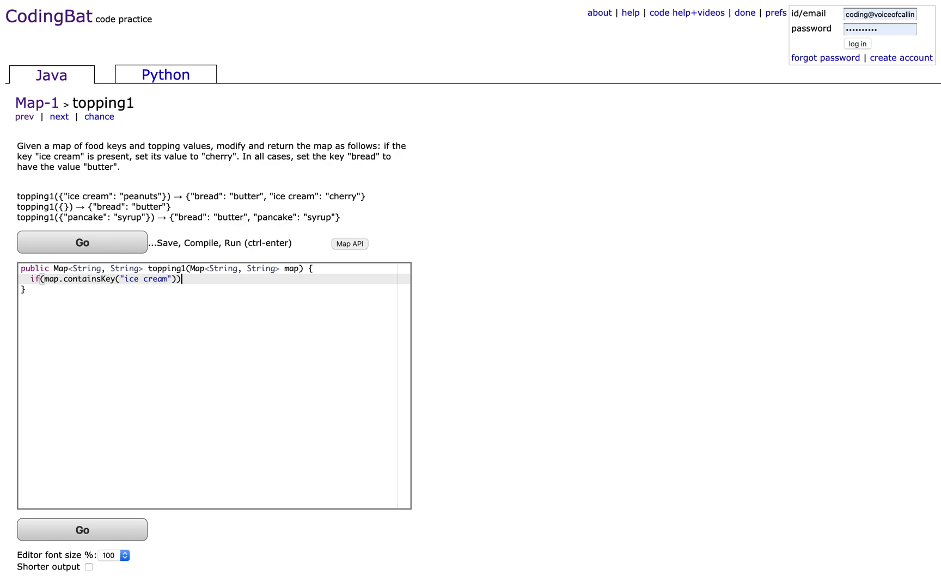
text({)
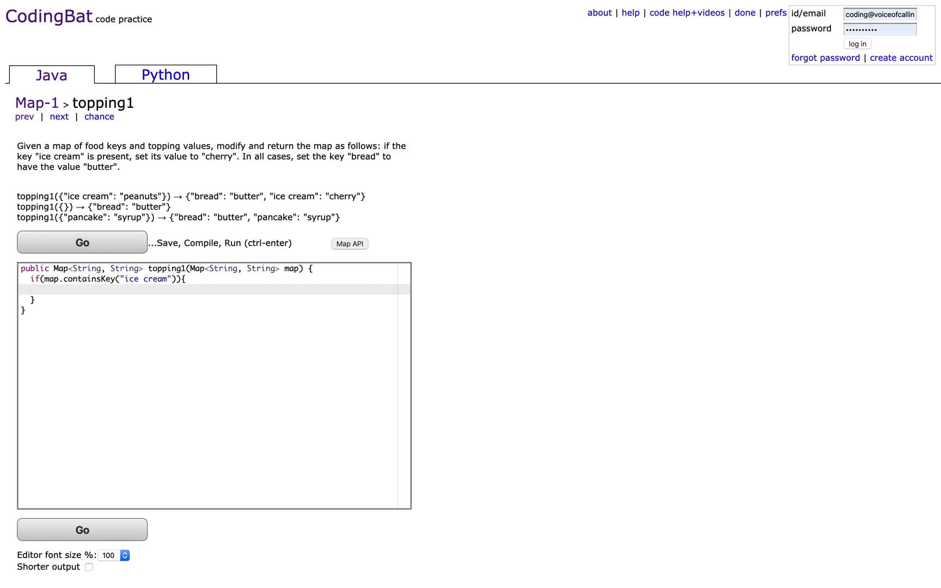
Step: Inside the if block, write map.put("ice cream", "cherry"); and move to a line after the block
text(map.put)
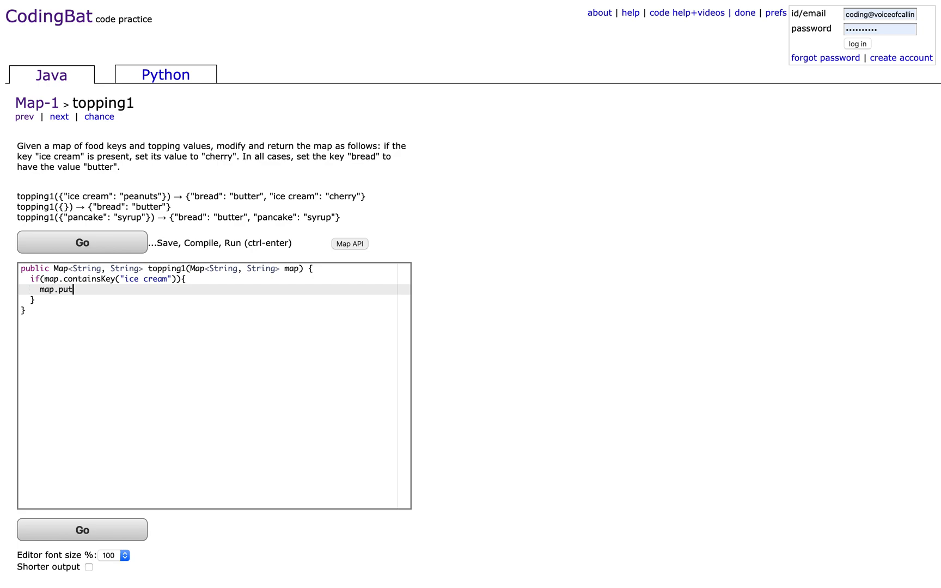
text(("ice cream", "cherry");)
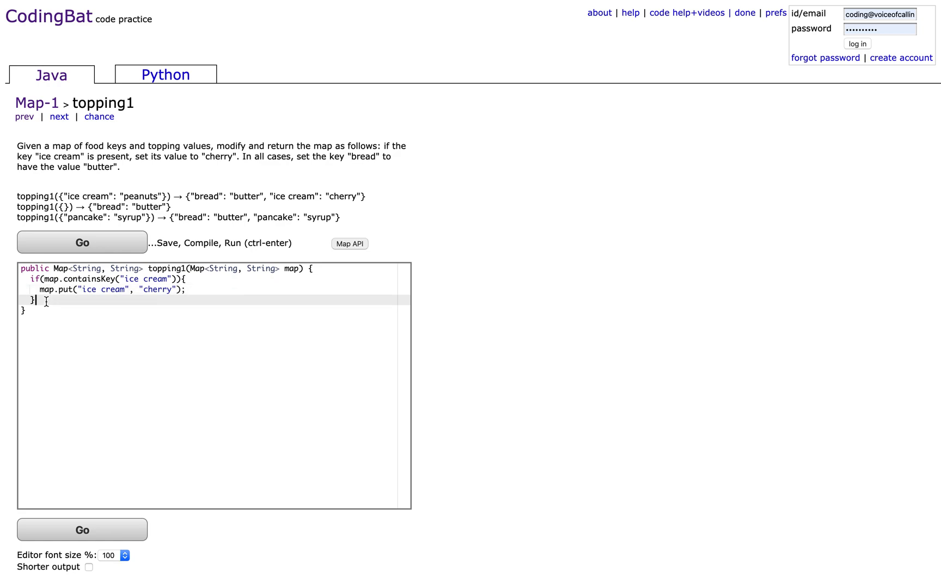
key(Enter)
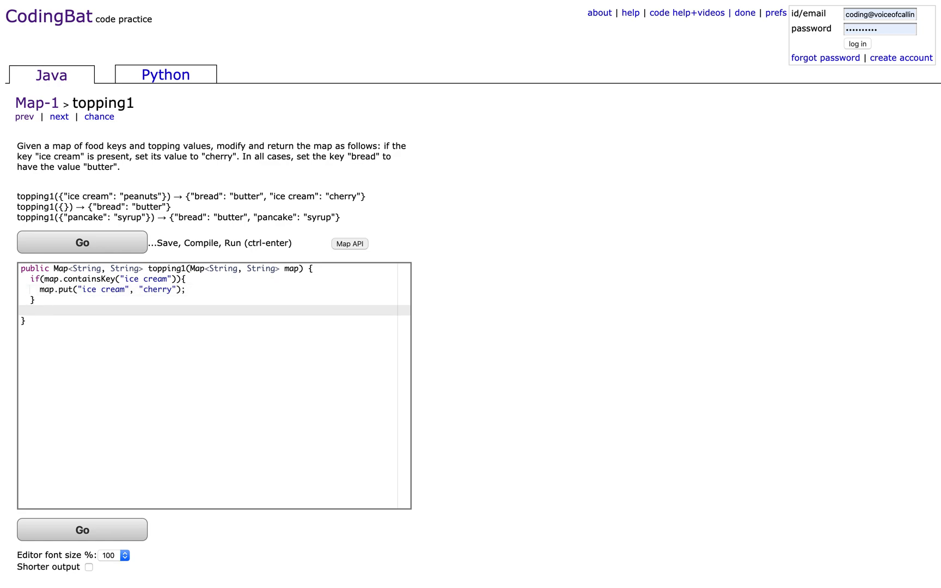
Step: Add map.put("bread", "butter"); and return map; to complete topping1
text(map.)
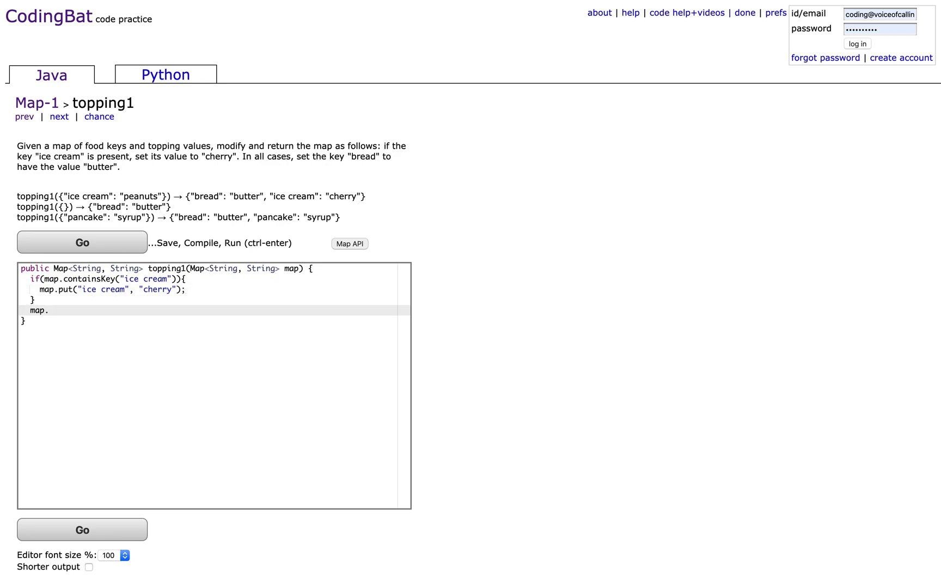
text(put)
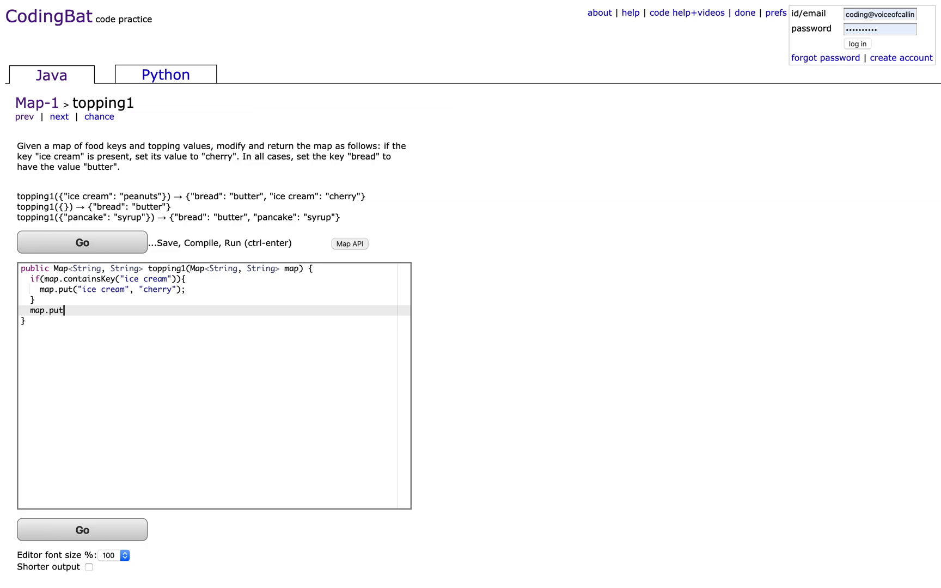
text(())
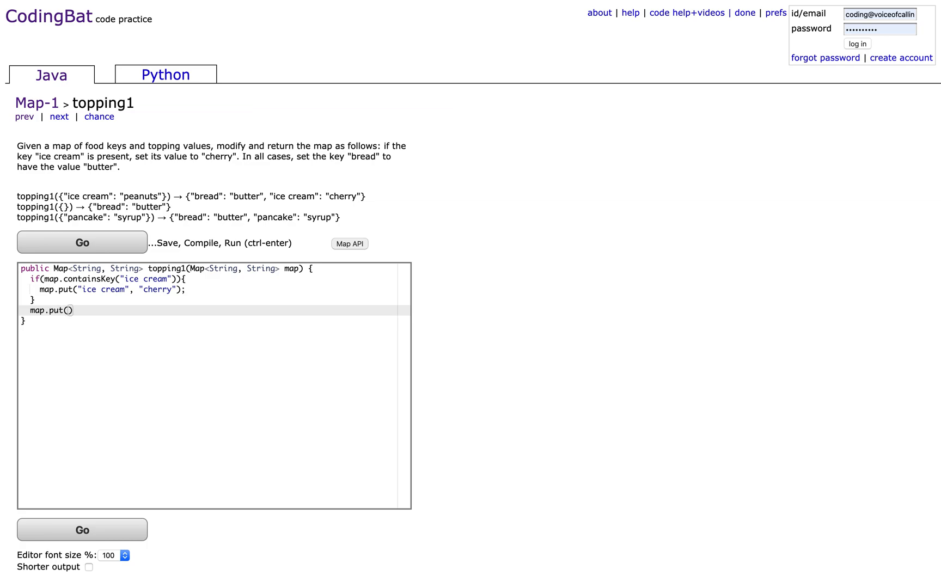
text("brea")
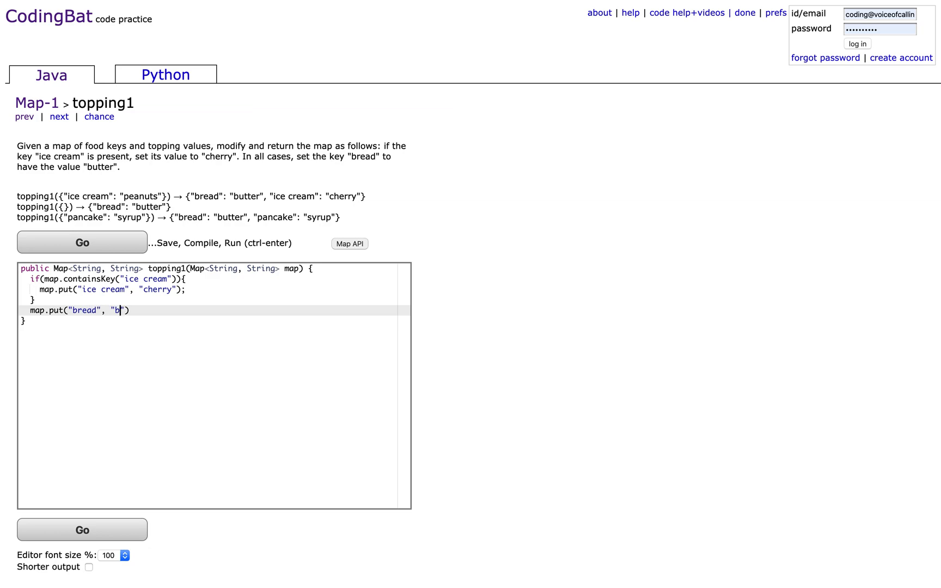
text(utter");)
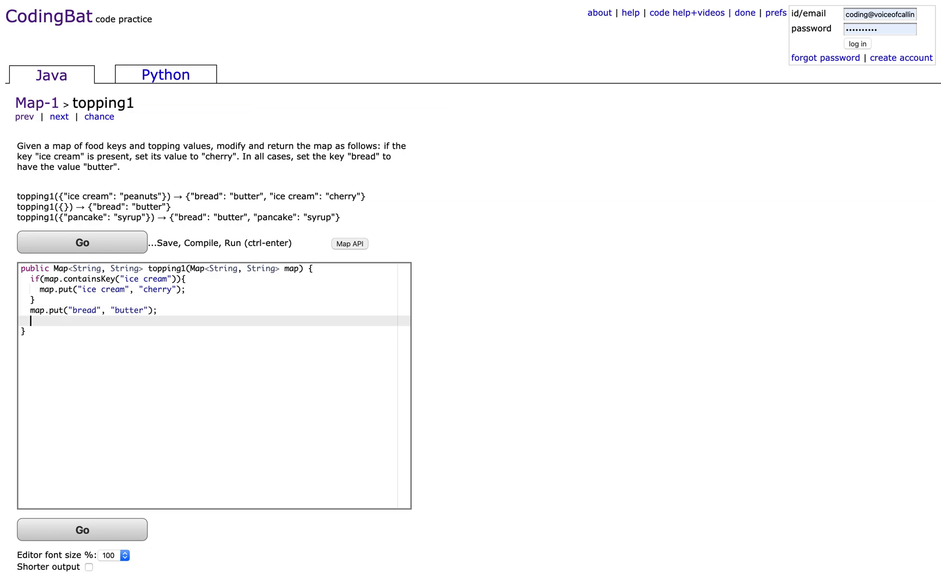
text(return ma)
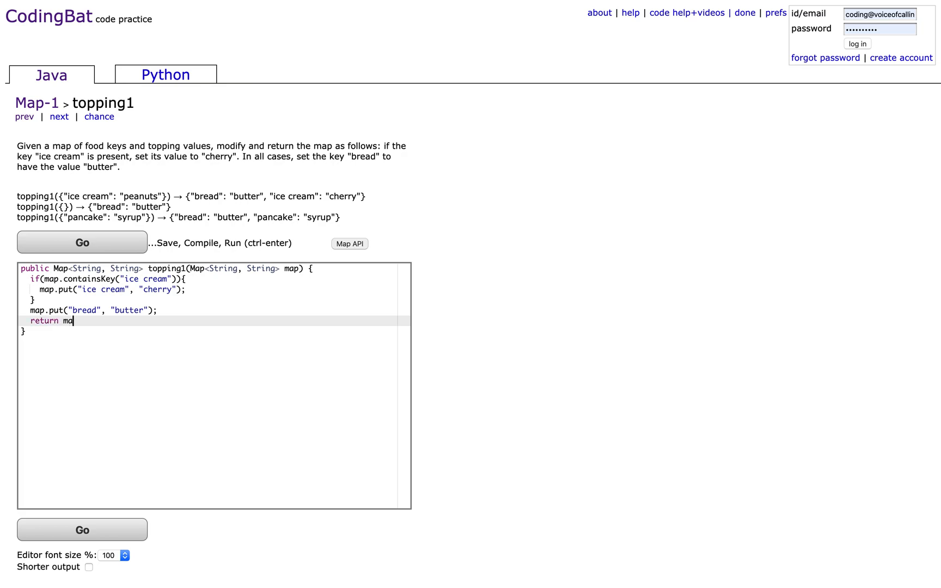
Step: Run the solution with Go so every topping1 test shows All Correct
click(83, 530)
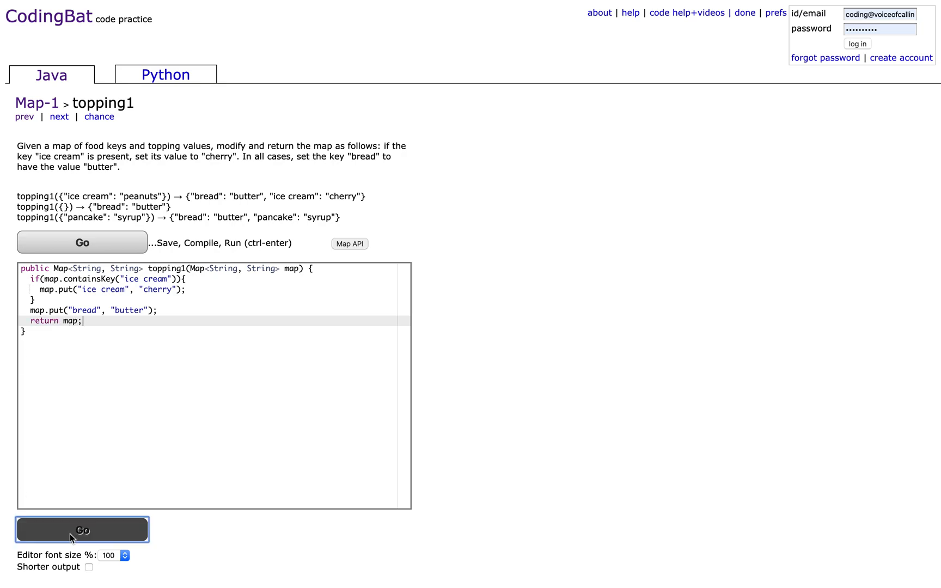
click(83, 531)
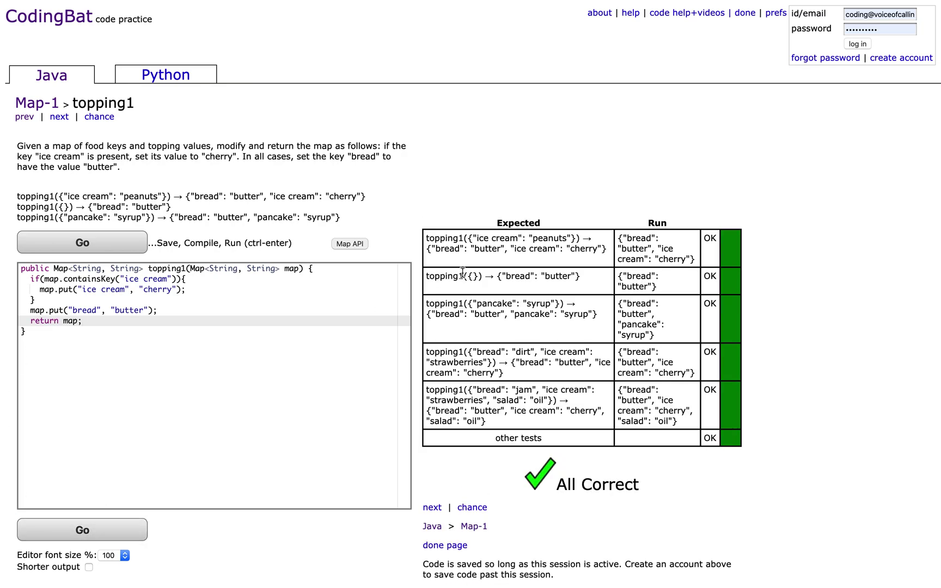